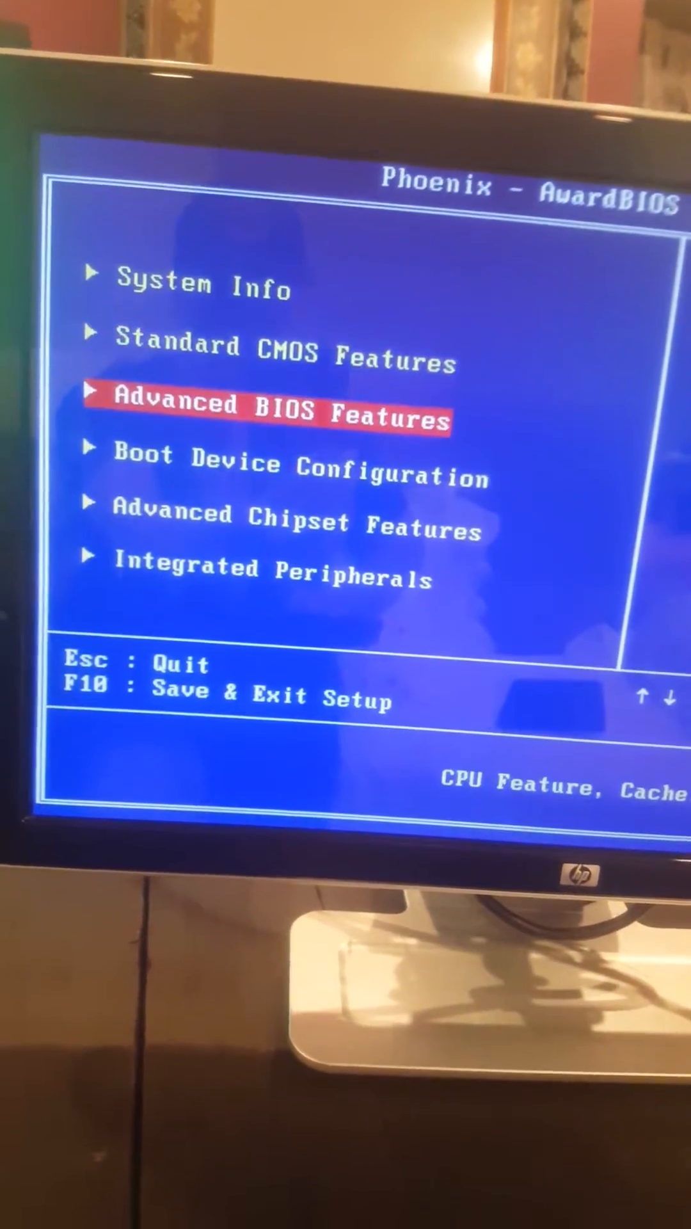
Move the main-menu highlight via System Info onto Standard CMOS Features.
key("up")
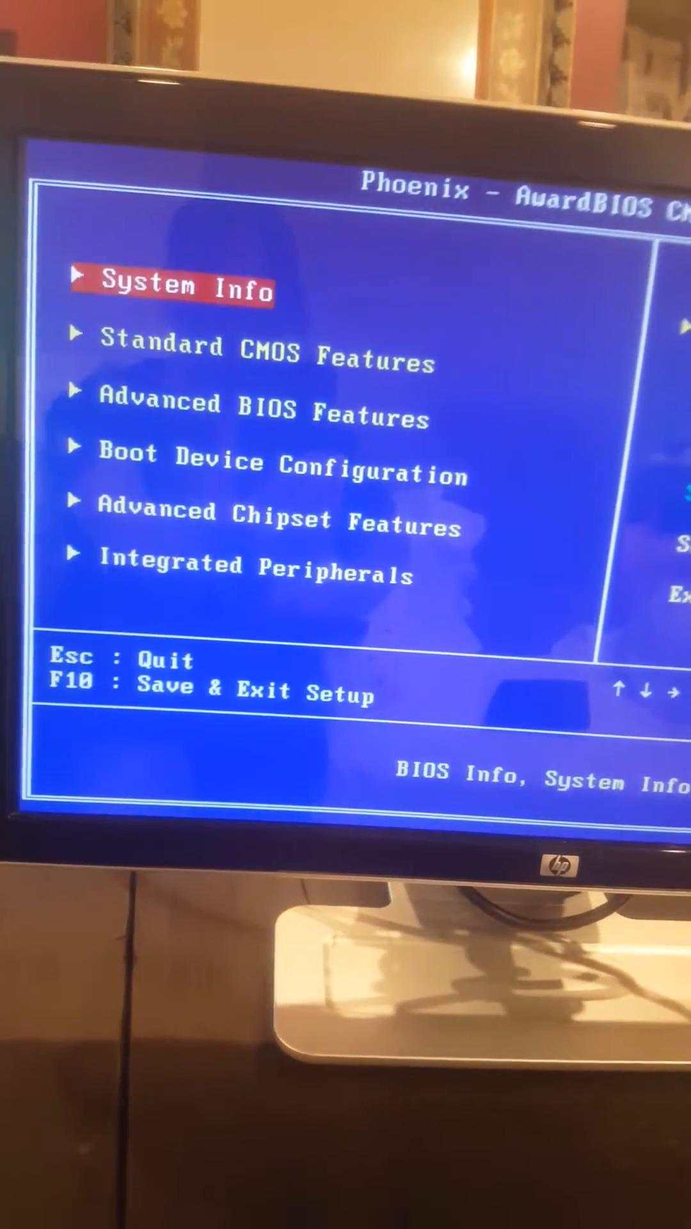
key("Down")
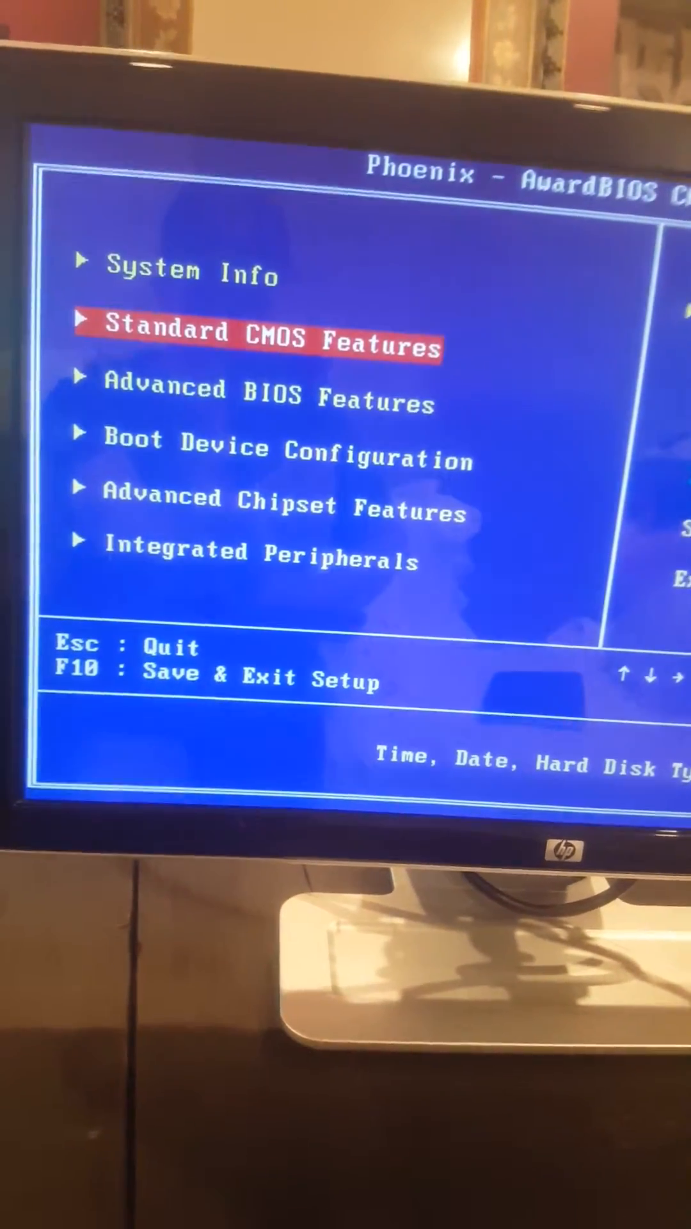